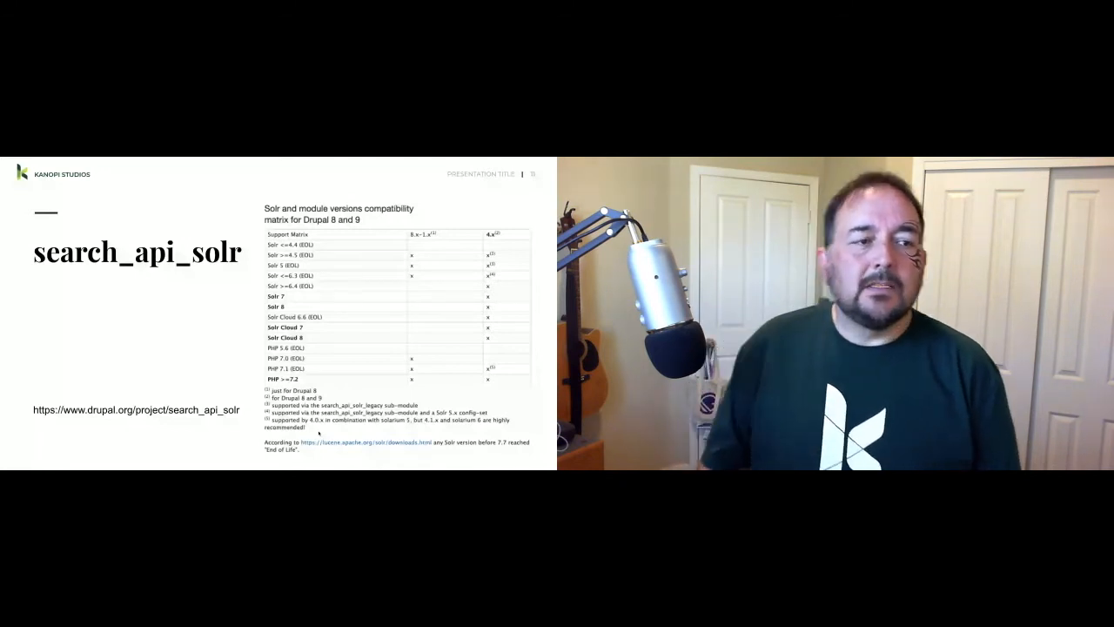
key("right")
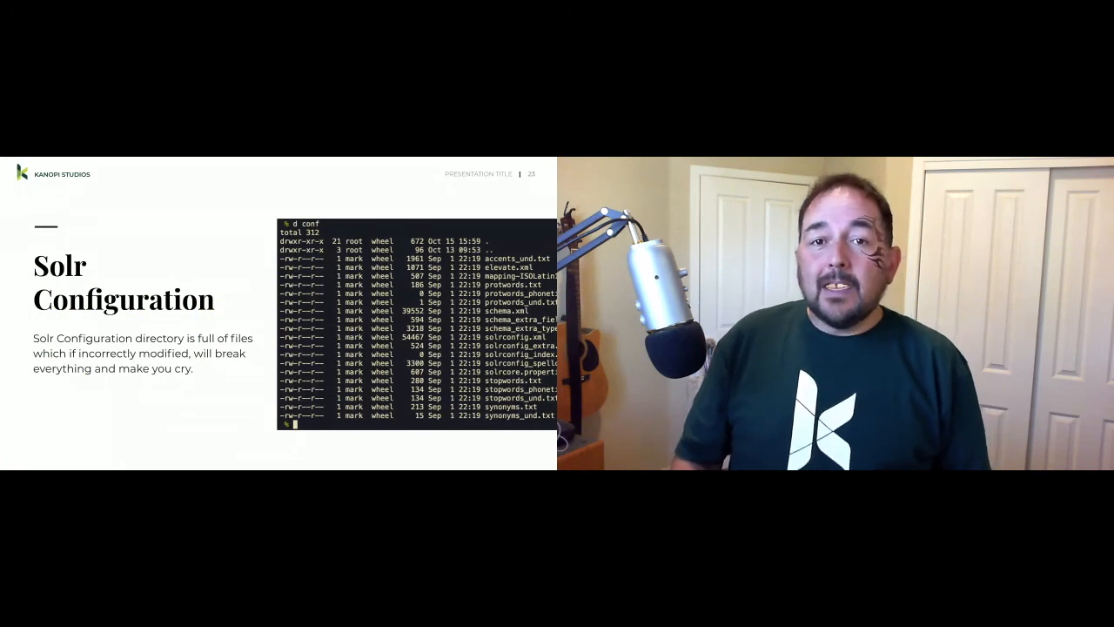
key("right")
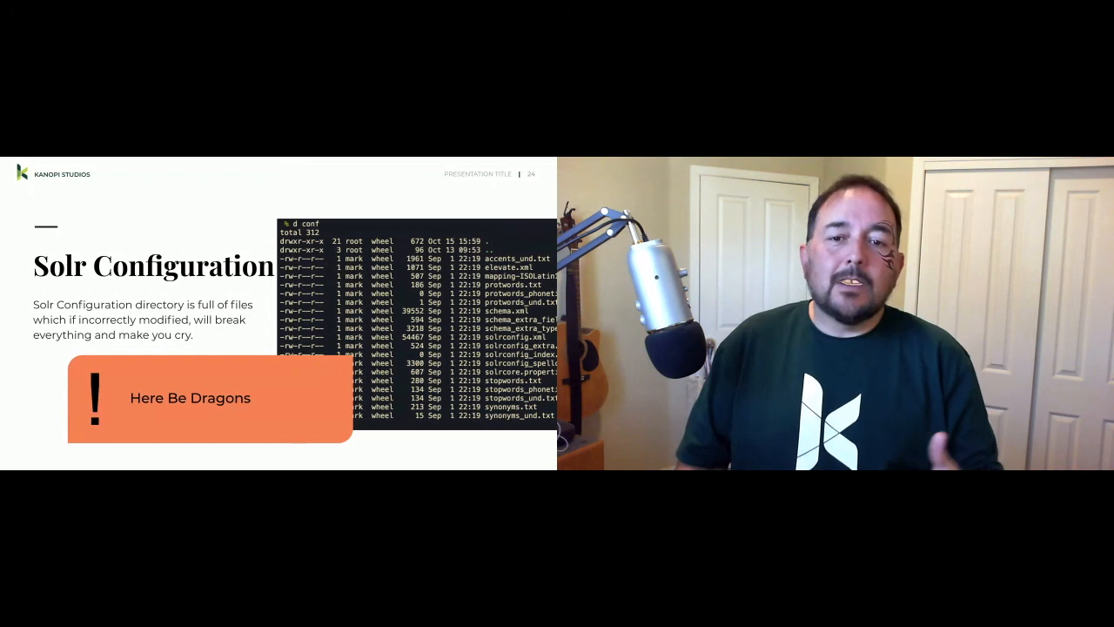
key("right")
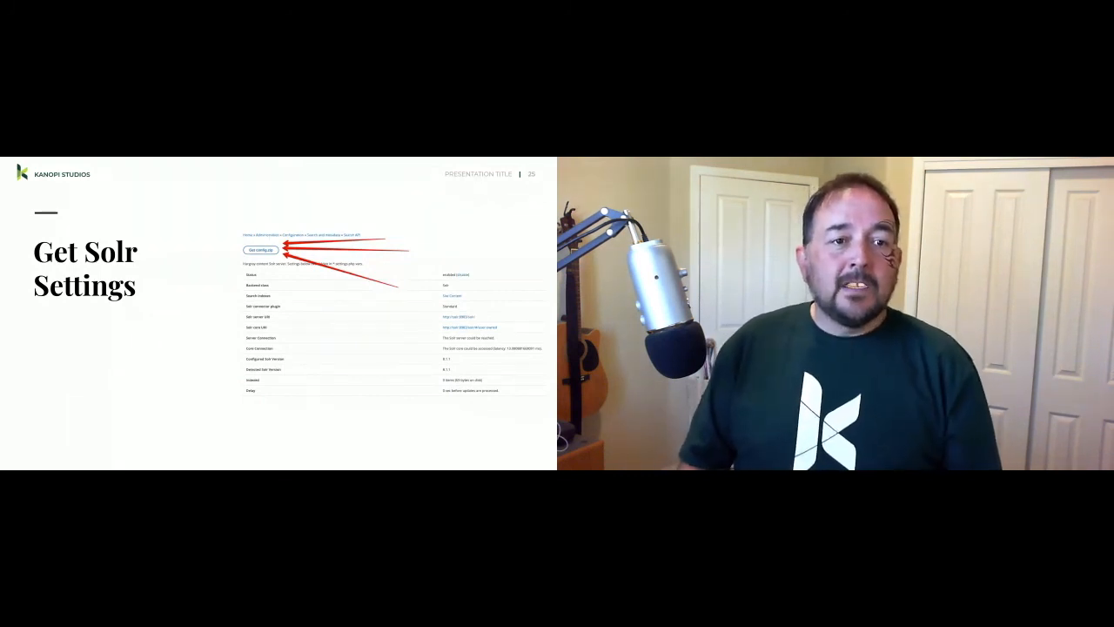
key("Right")
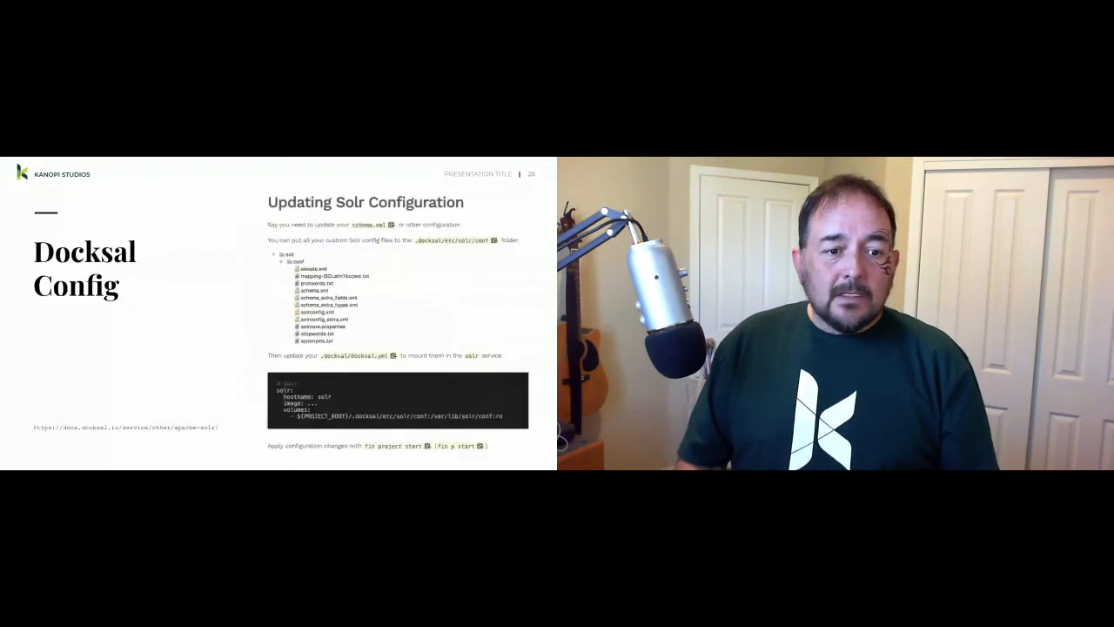